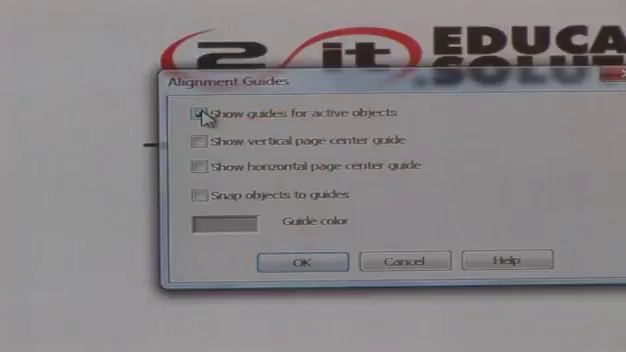
- Tick 'Snap objects to guides' in the Alignment Guides settings
{"action": "left_click", "coordinate": [202, 190]}
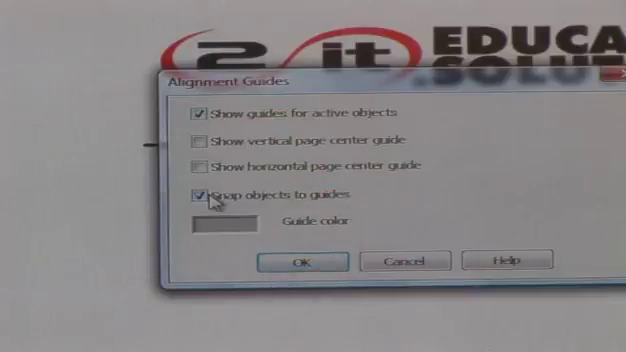